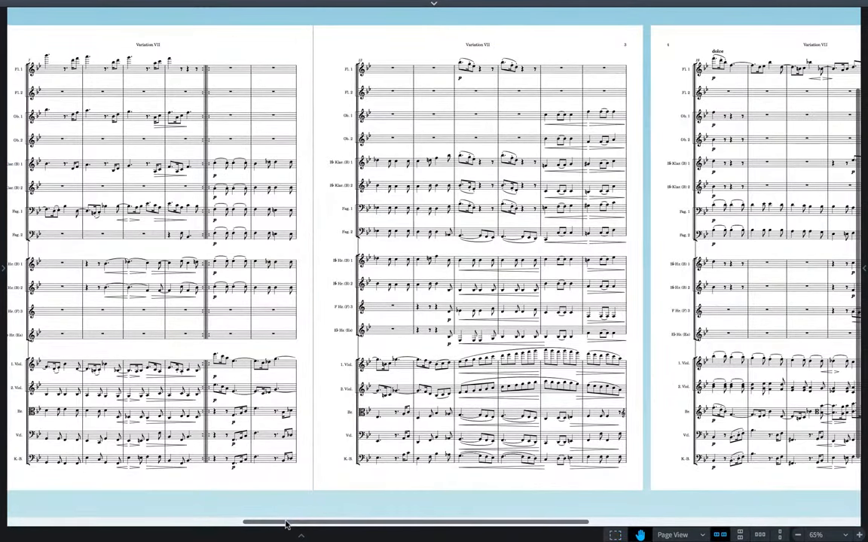
# Bring up the Fantasia in G (extract) organ score and scroll through its first pages.
pyautogui.moveTo(284, 521); pyautogui.dragTo(331, 522)
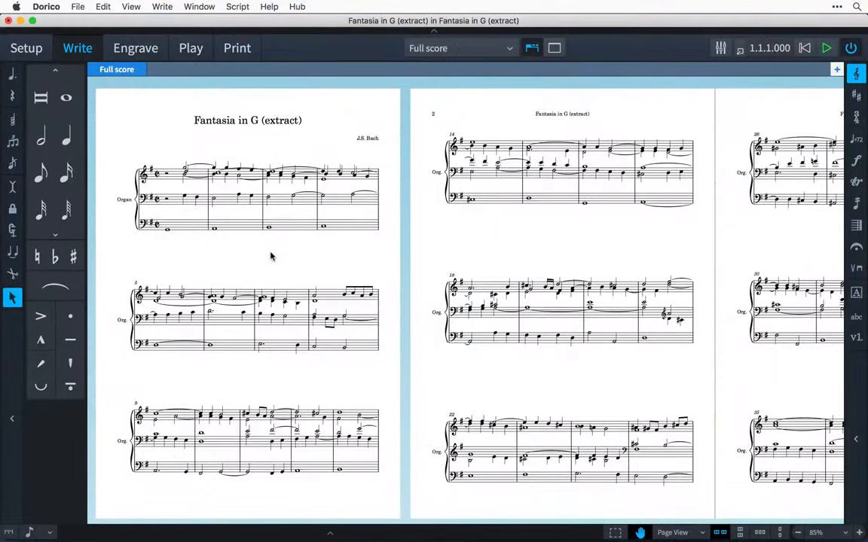
pyautogui.hscroll(3)
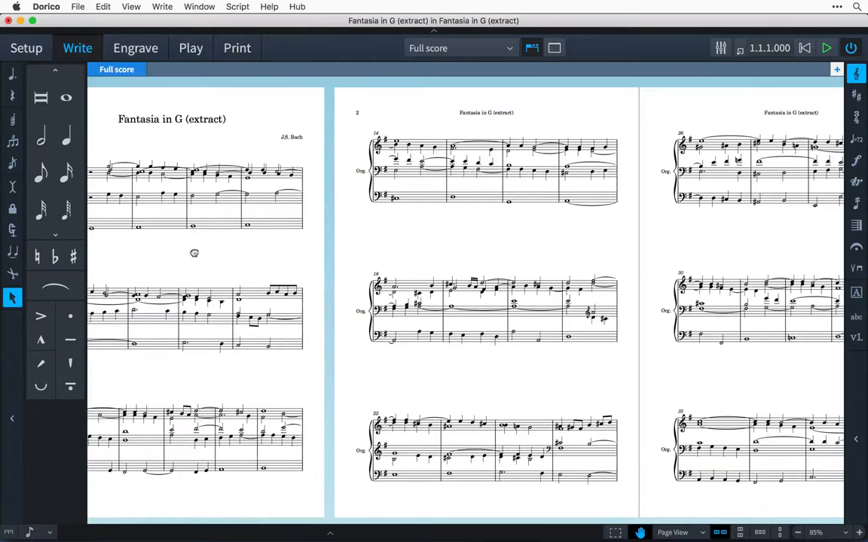
pyautogui.moveTo(194, 255)
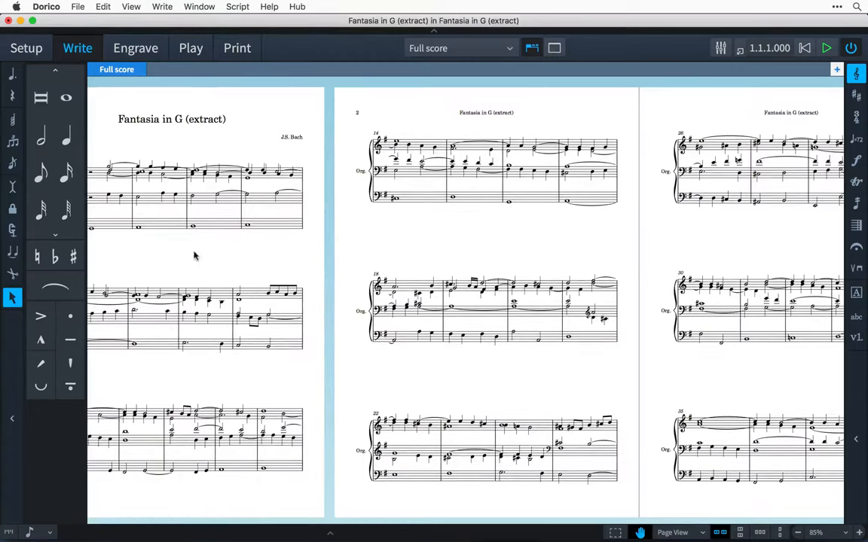
pyautogui.moveTo(106, 104)
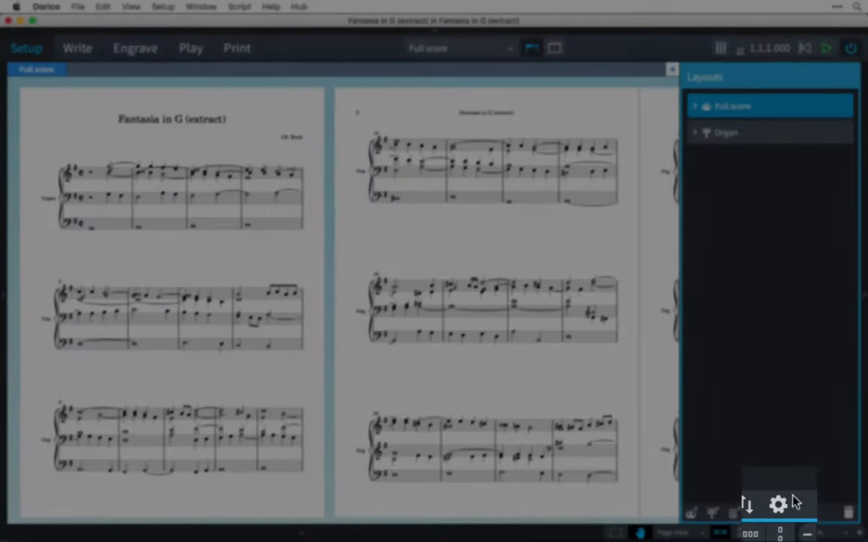
# Lower the full score's inter-system gap from 10 to 9 spaces in Layout Options and apply it.
pyautogui.click(778, 505)
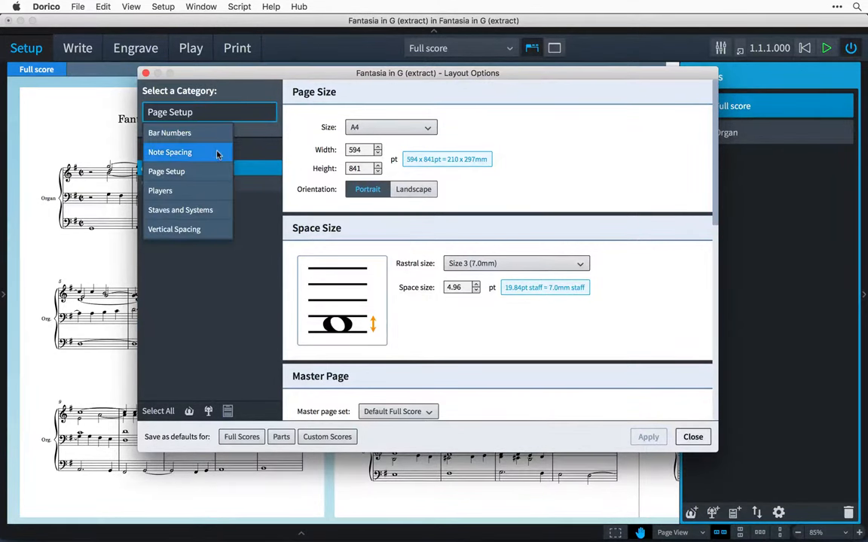
pyautogui.click(169, 152)
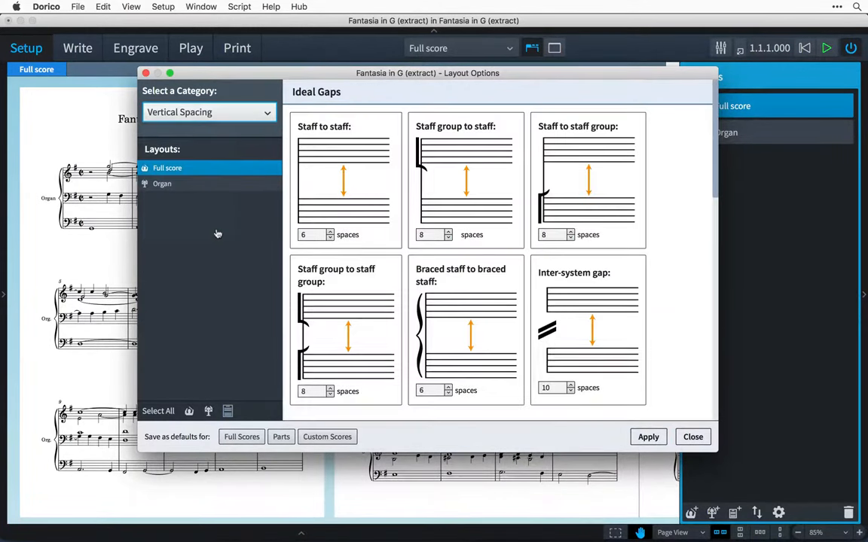
pyautogui.click(571, 390)
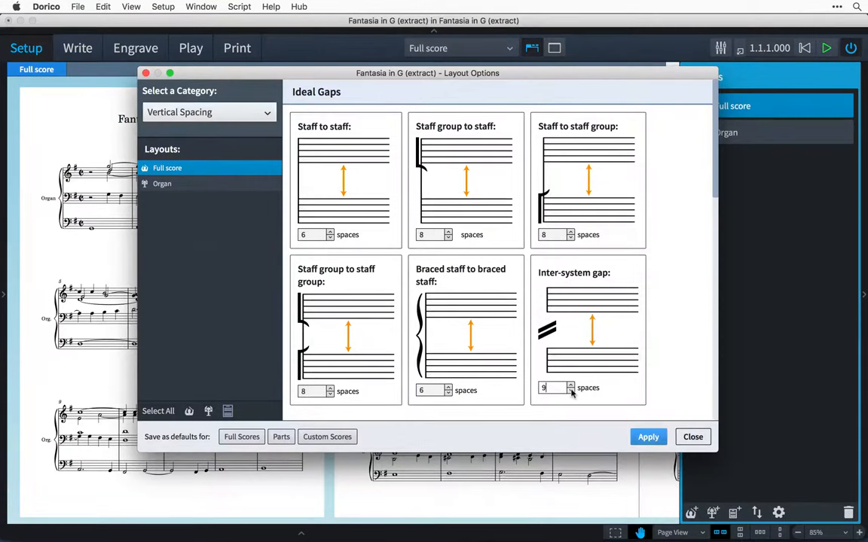
pyautogui.click(647, 437)
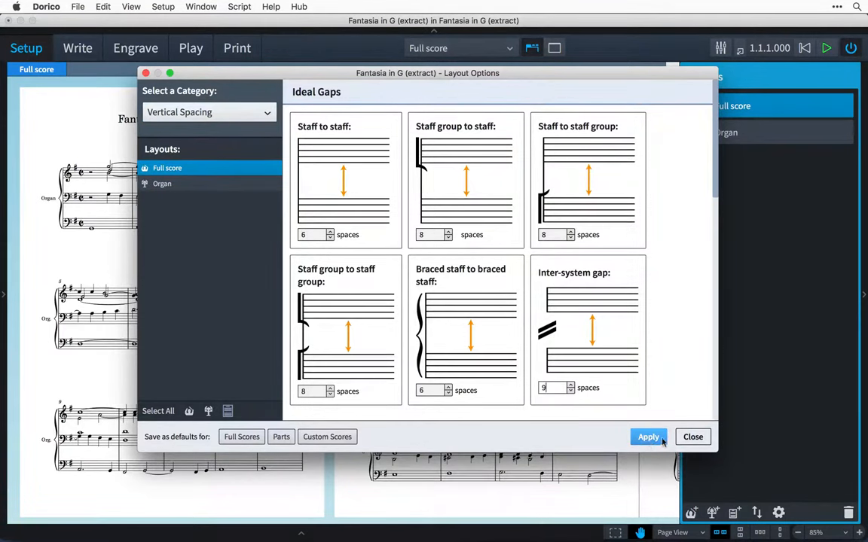
pyautogui.click(693, 437)
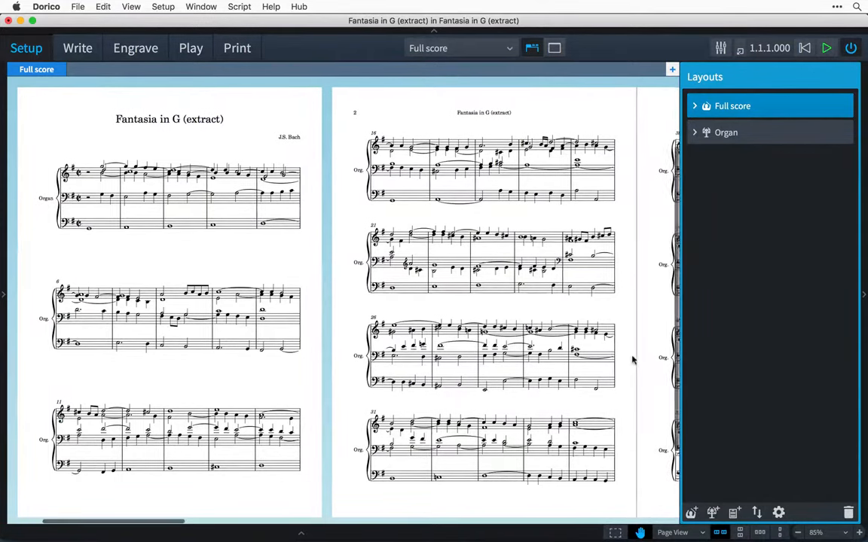
# Scroll to bars 66–71 and switch to Engrave mode.
pyautogui.hscroll(3)
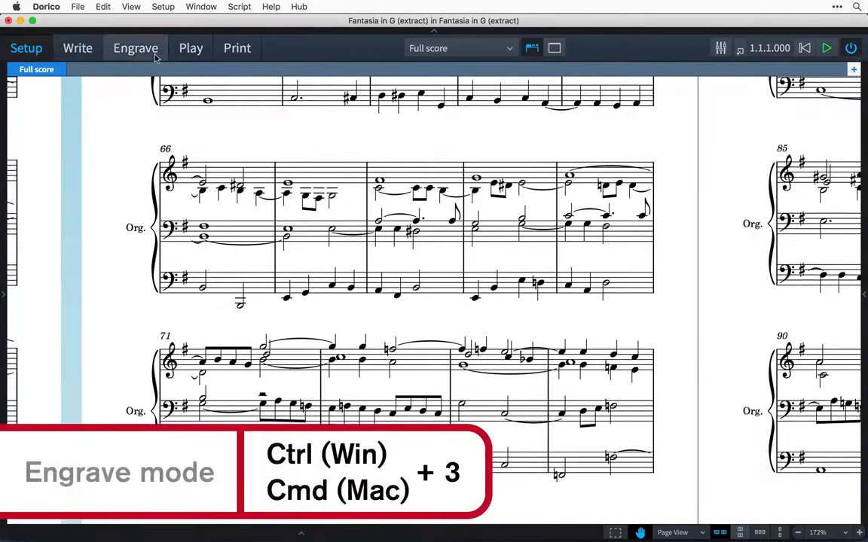
pyautogui.click(135, 47)
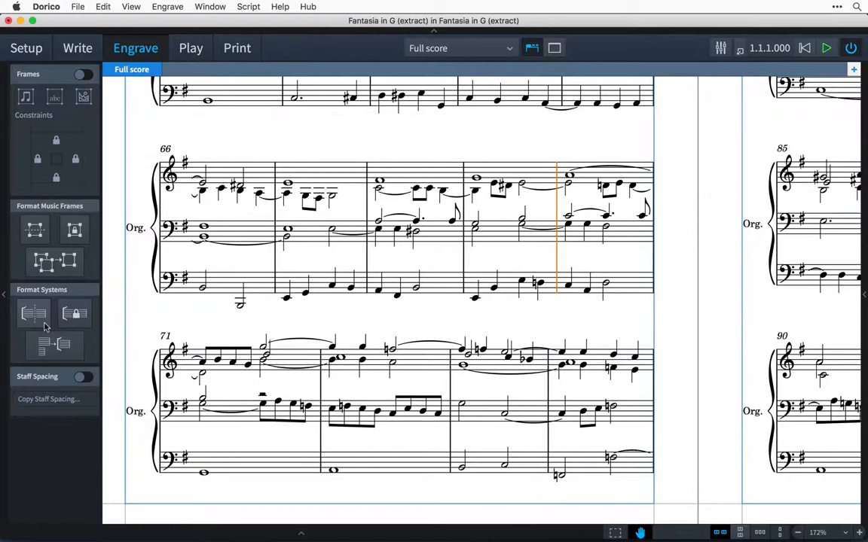
pyautogui.moveTo(33, 311)
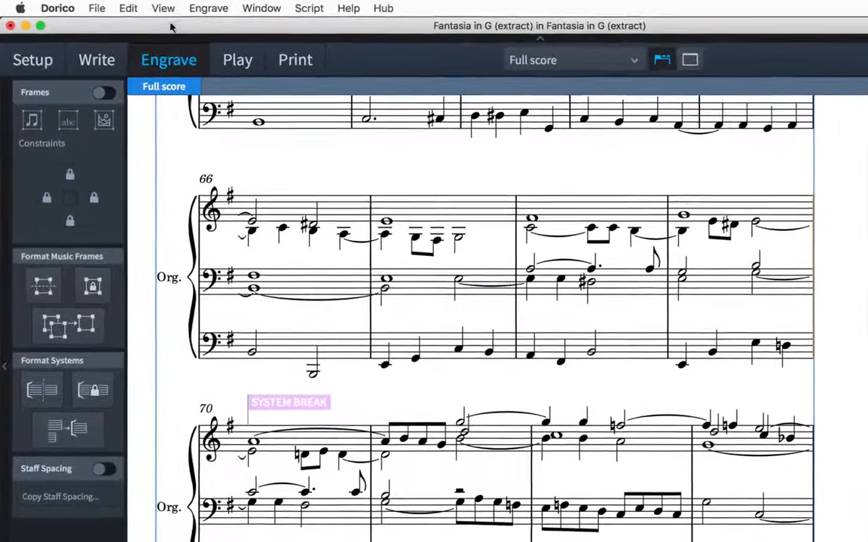
# Turn off System Breaks signposts in the View menu, then reopen that menu.
pyautogui.click(162, 8)
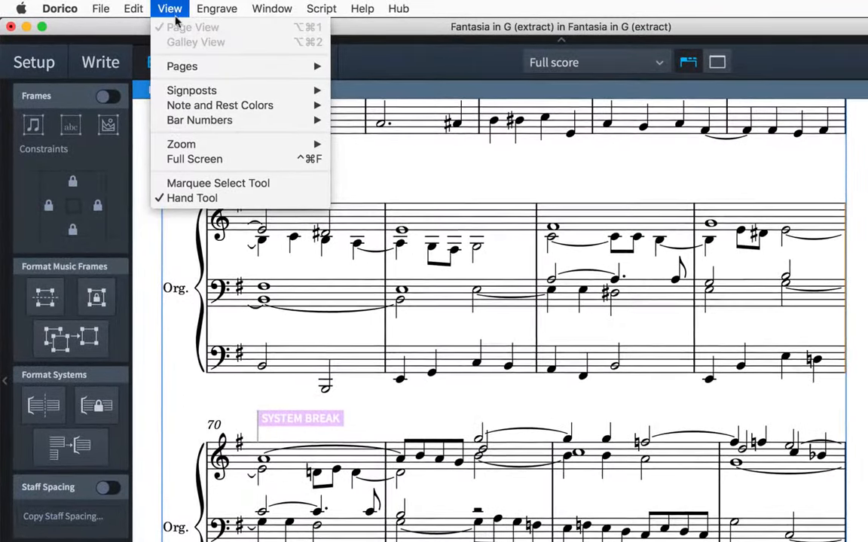
pyautogui.moveTo(192, 89)
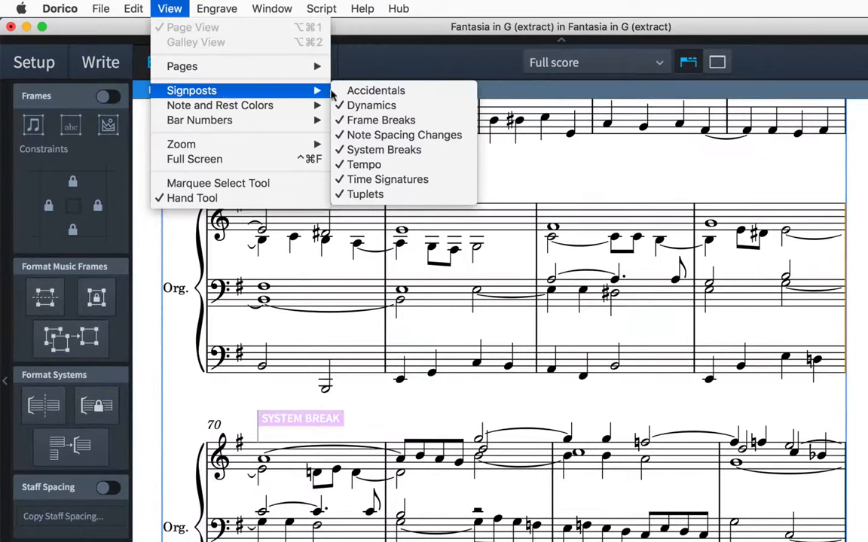
pyautogui.moveTo(405, 149)
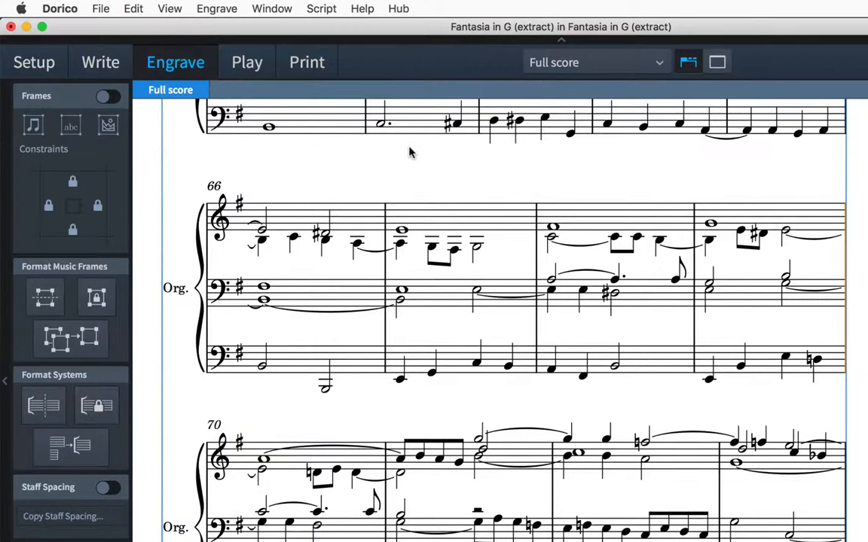
pyautogui.click(170, 8)
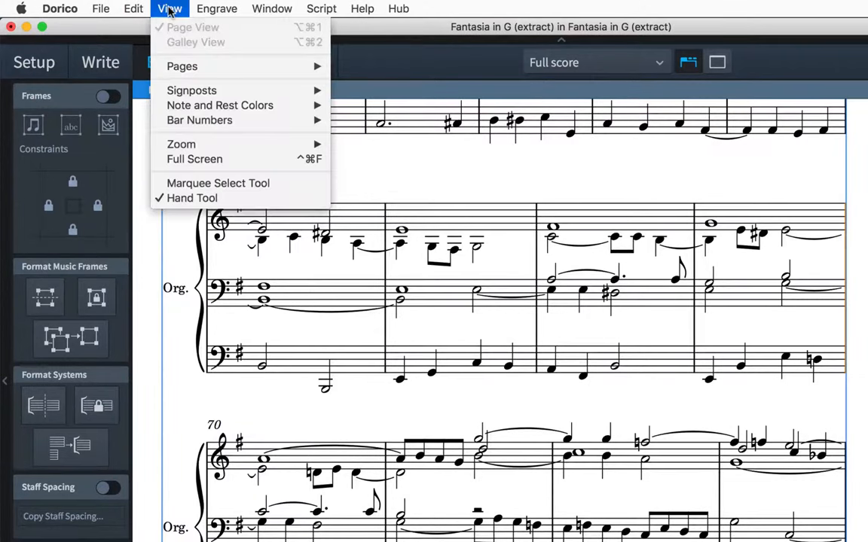
pyautogui.moveTo(191, 91)
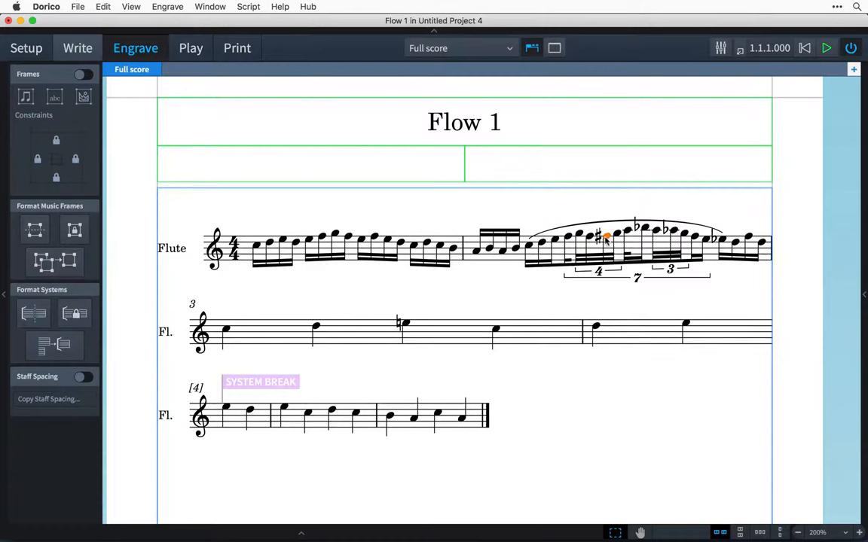
# Select the system break signpost at bar 101 to inspect it, then switch to Write mode.
pyautogui.click(34, 314)
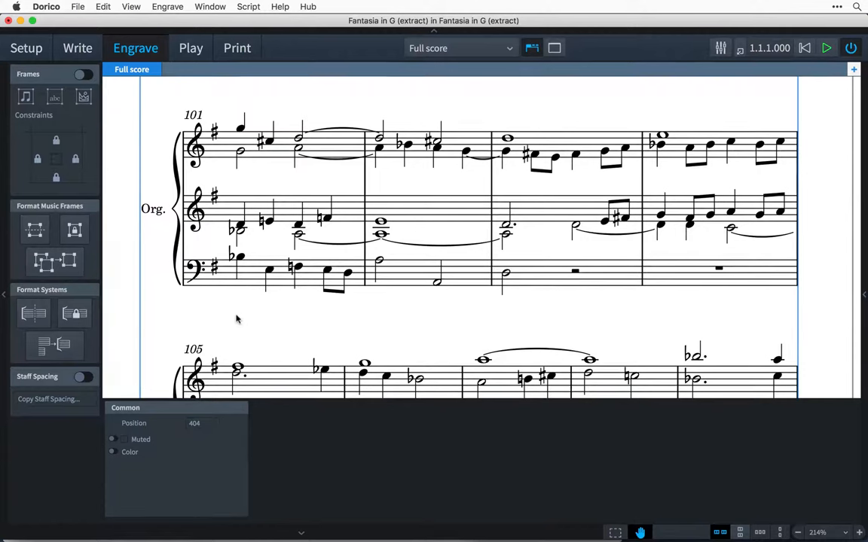
pyautogui.click(270, 271)
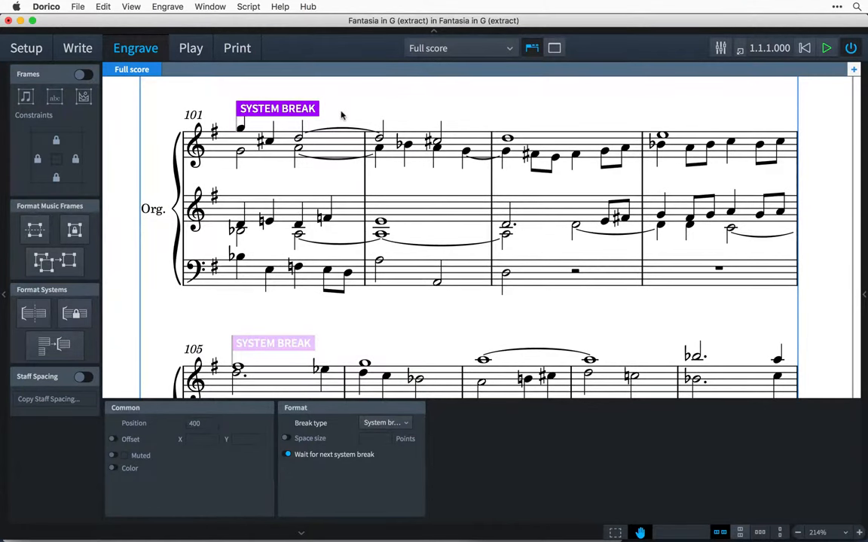
pyautogui.click(77, 48)
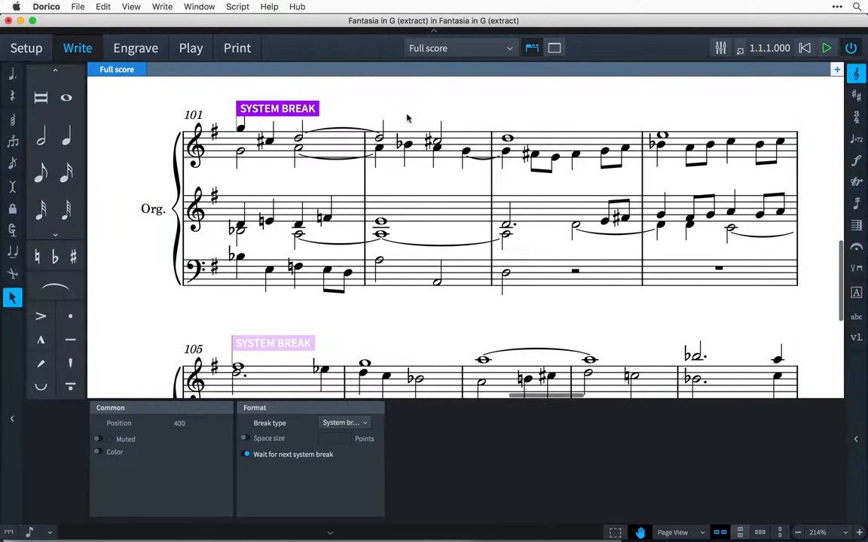
pyautogui.click(575, 273)
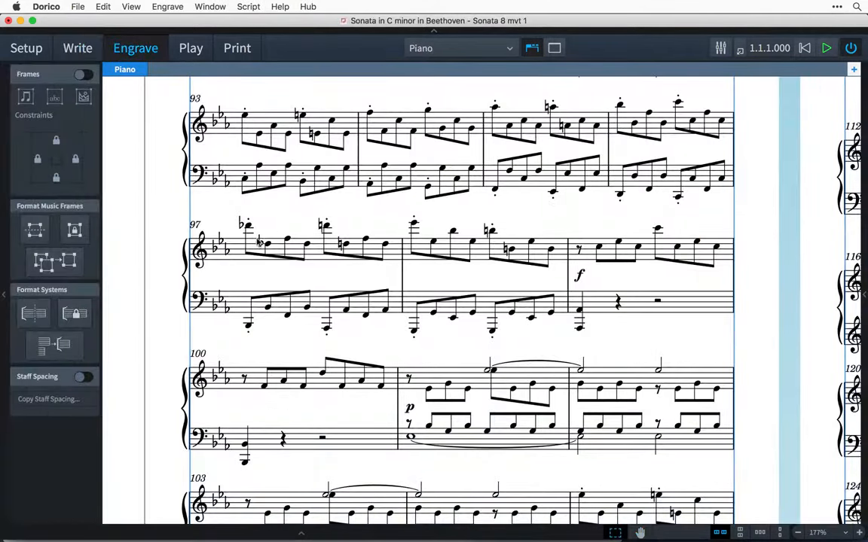
# Select in the sonata score and toggle frame editing.
pyautogui.click(247, 223)
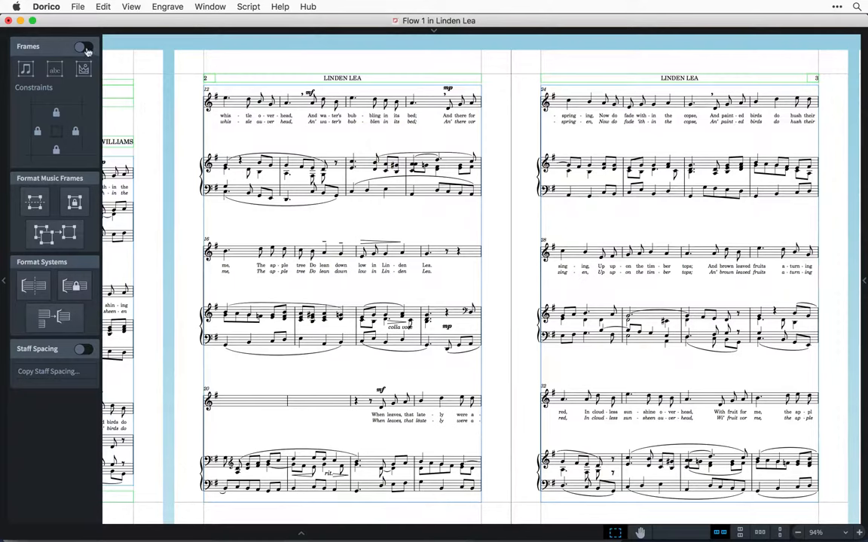
pyautogui.click(83, 47)
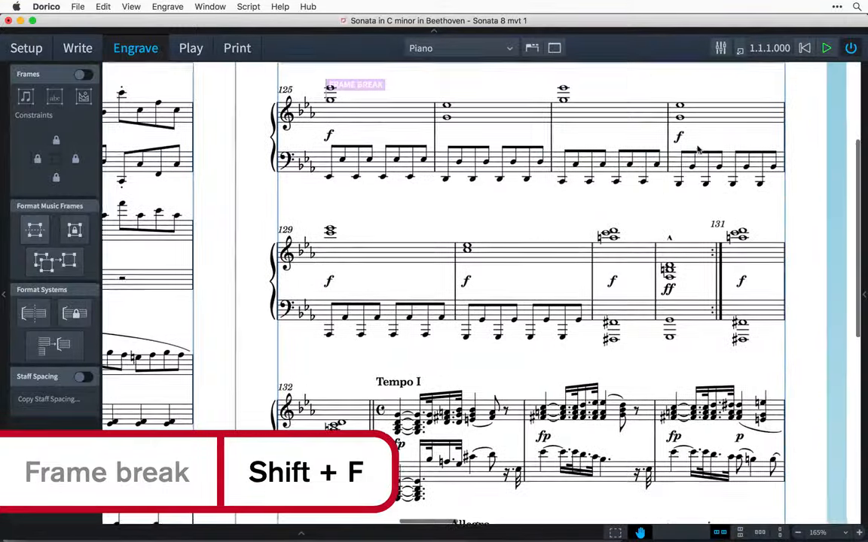
# Insert a frame break so bar 125 starts page 7, and select the chord at bar 129.
pyautogui.press('shift+f')
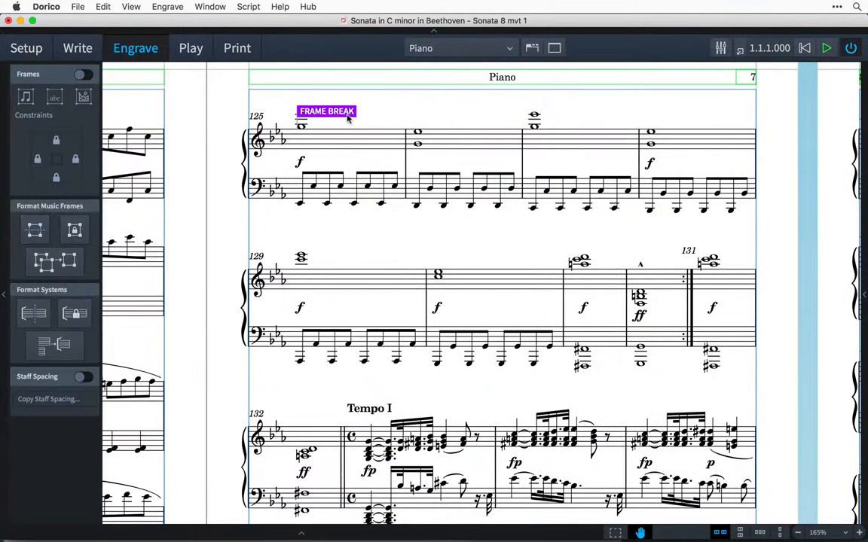
pyautogui.moveTo(324, 260)
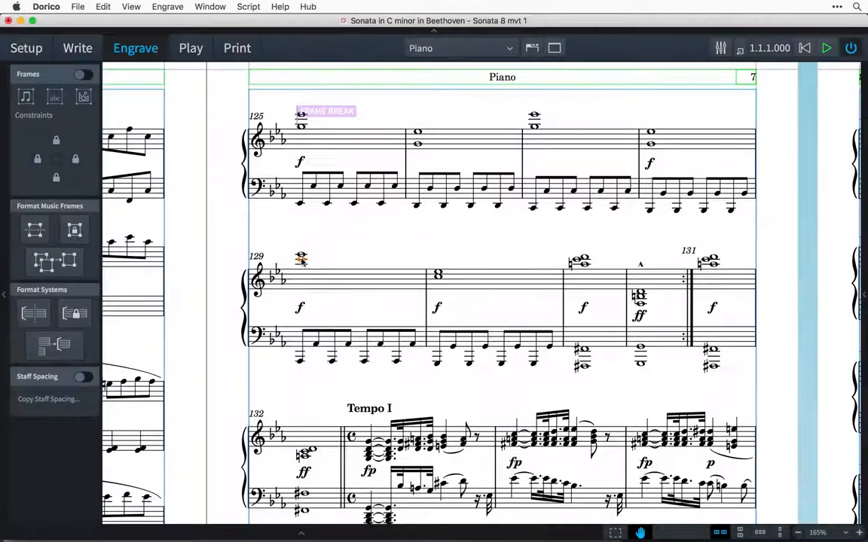
pyautogui.click(75, 231)
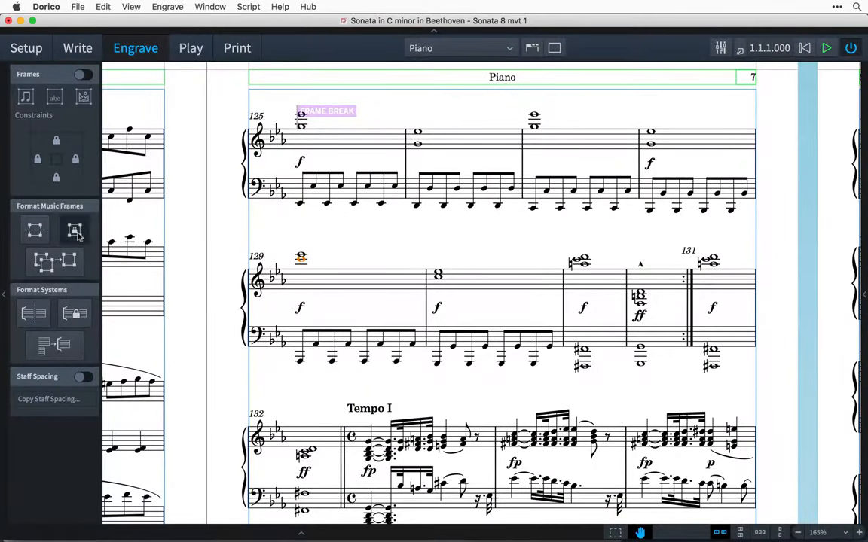
pyautogui.click(74, 229)
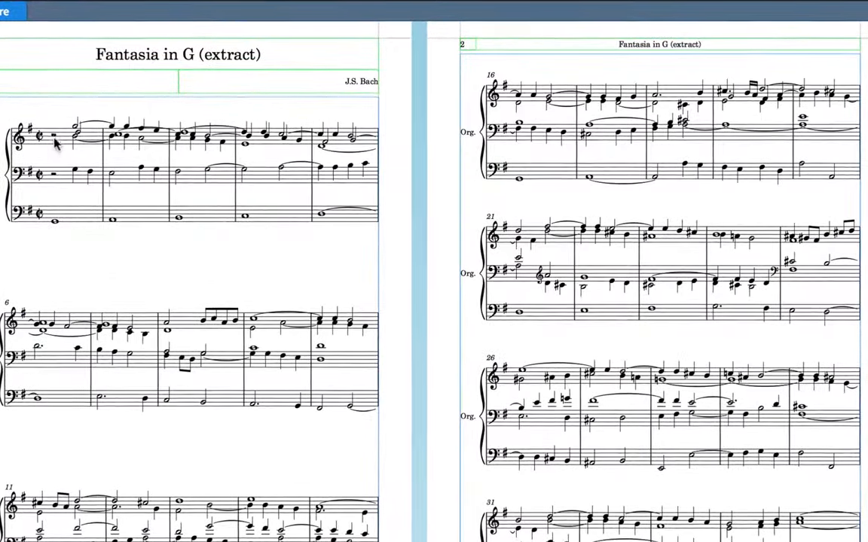
# Select the opening rest in bar 1 of the Fantasia in G.
pyautogui.click(54, 134)
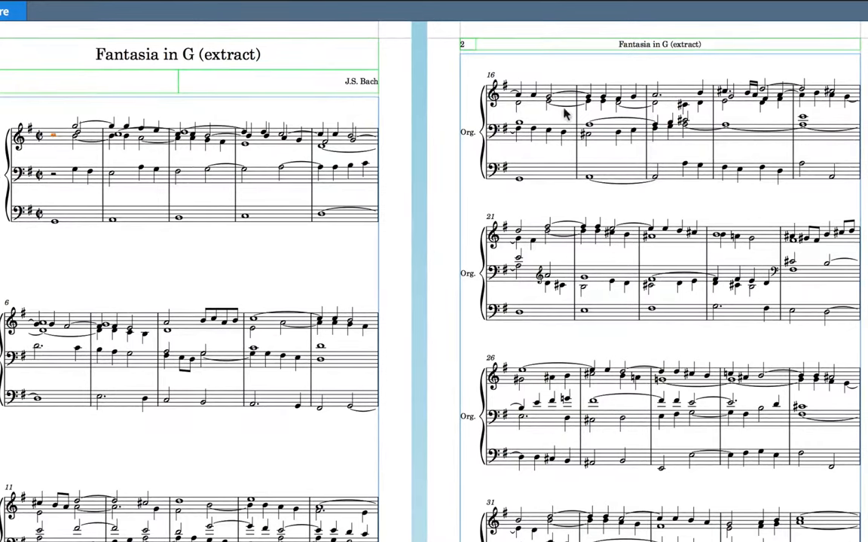
pyautogui.moveTo(855, 96)
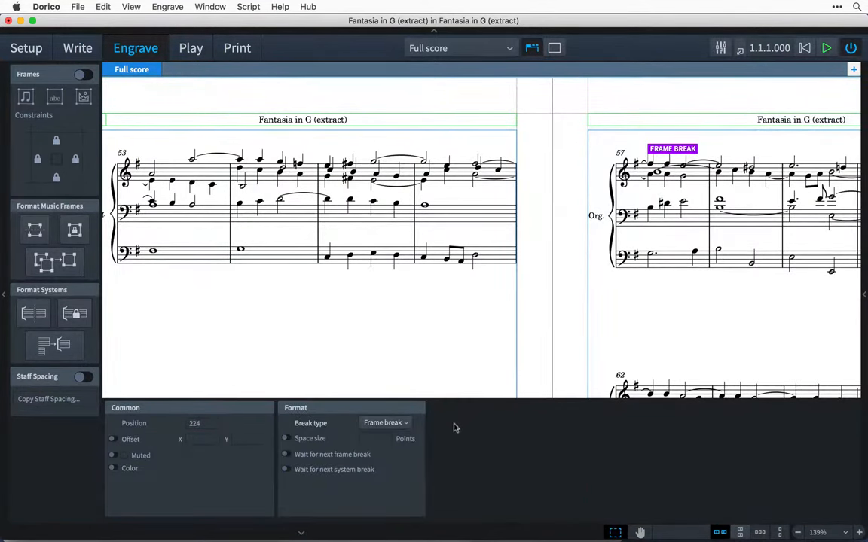
# Keep the break type as Frame break and enable a custom space size.
pyautogui.click(385, 421)
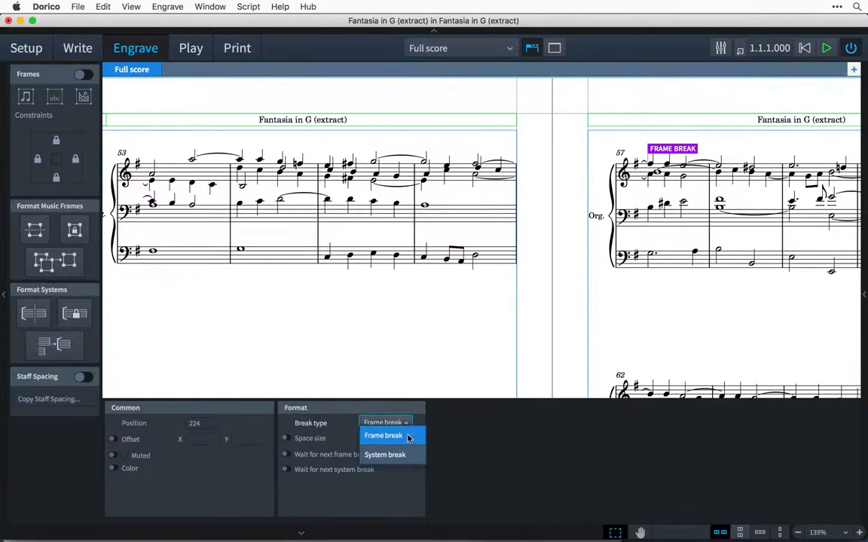
pyautogui.click(384, 454)
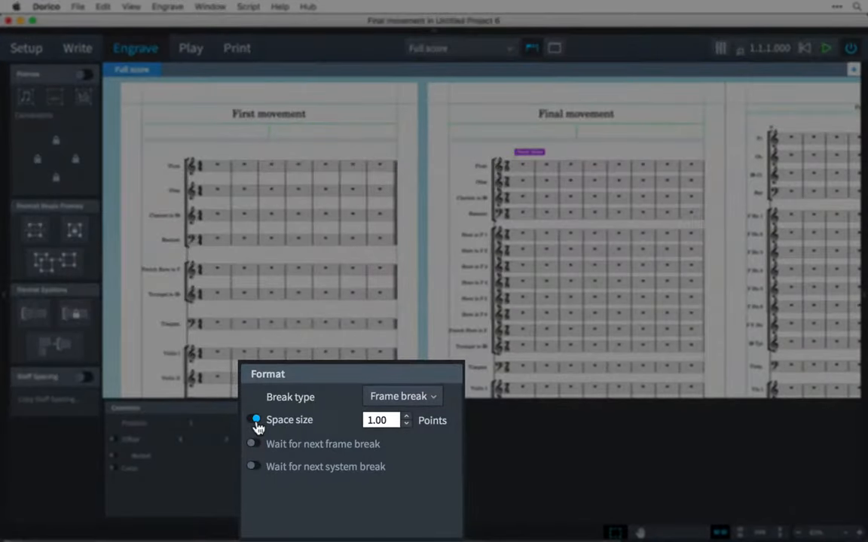
pyautogui.click(256, 419)
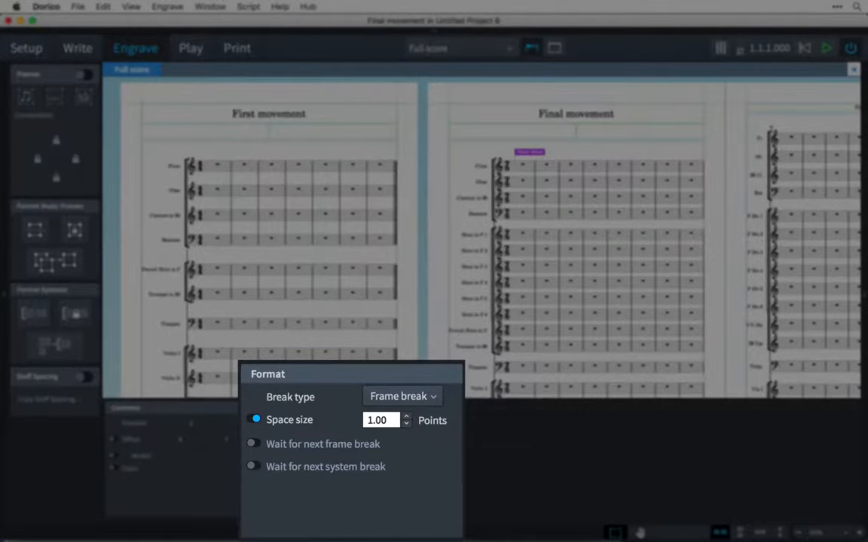